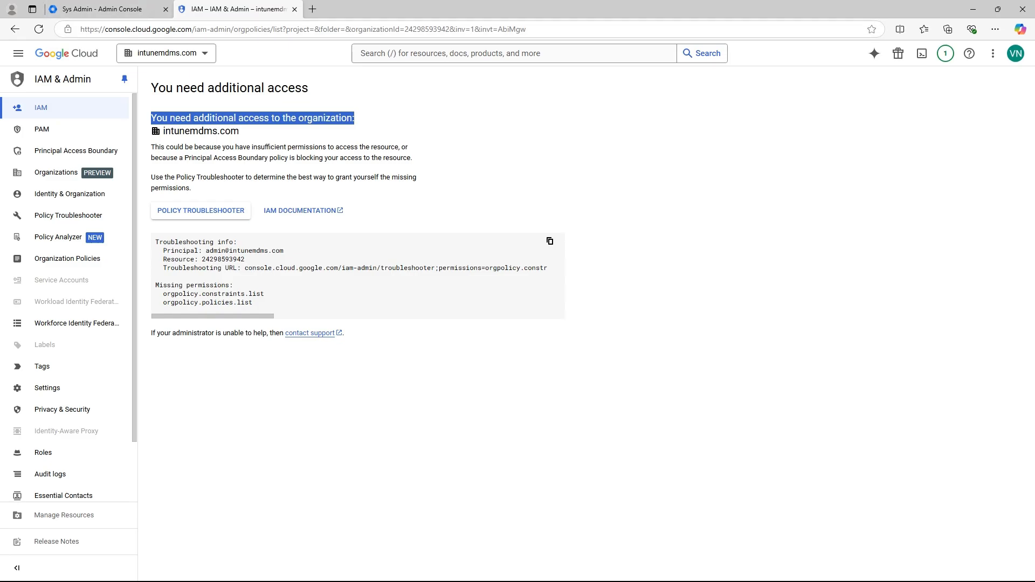
pyautogui.moveTo(468, 126)
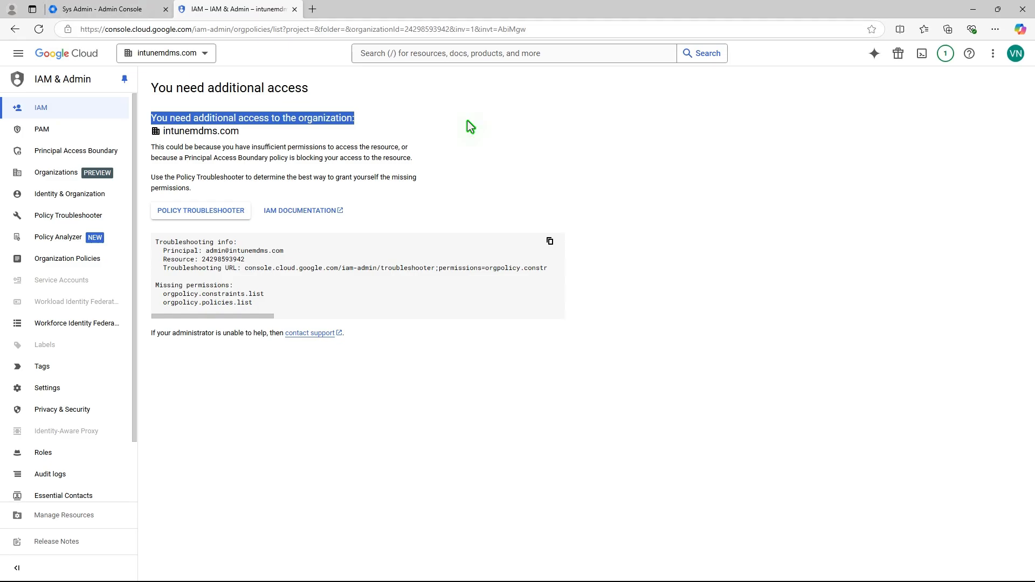
# Go to the IAM/Permissions page from the resource picker's extra options.
pyautogui.click(166, 53)
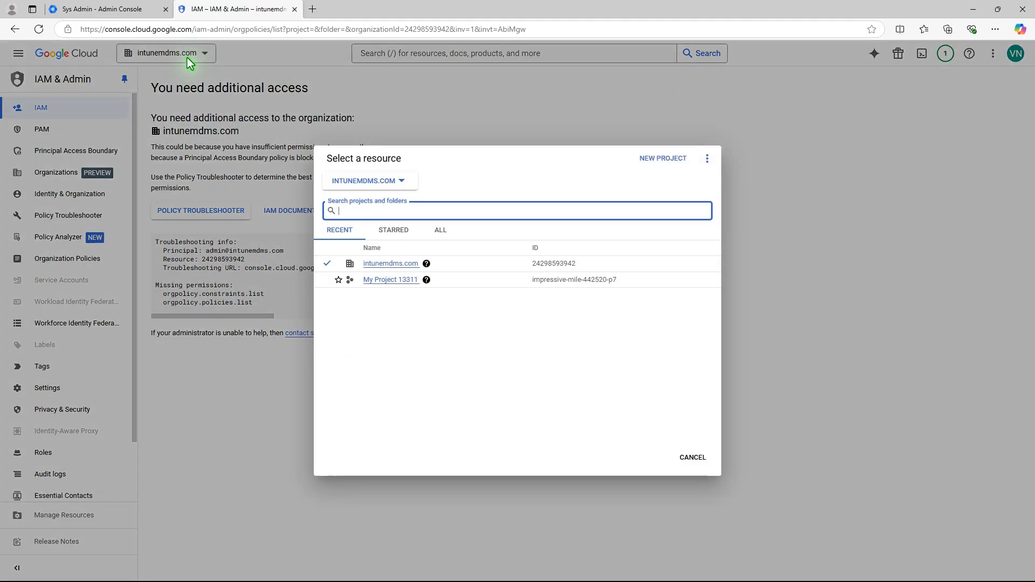
pyautogui.moveTo(705, 183)
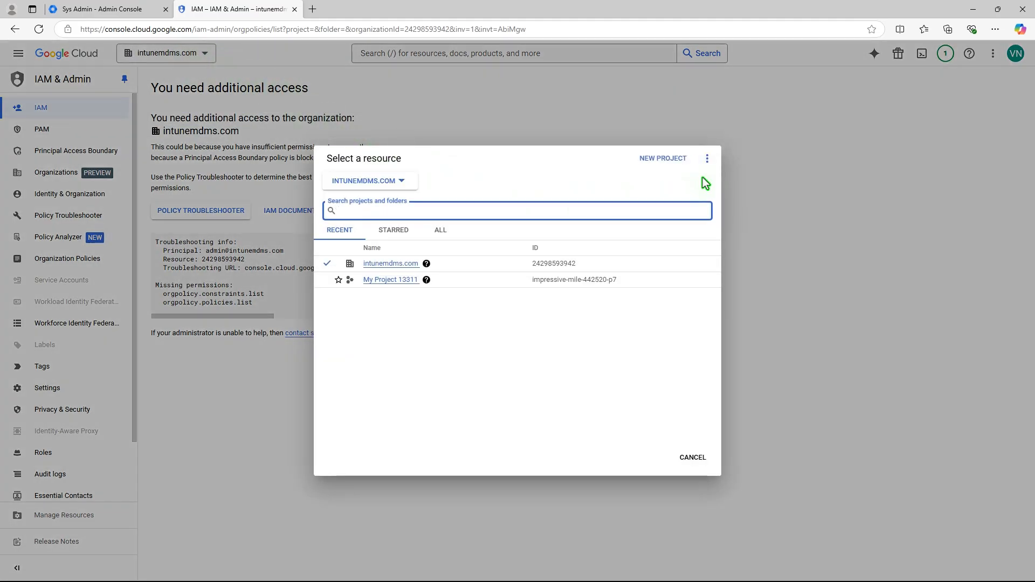
pyautogui.click(706, 157)
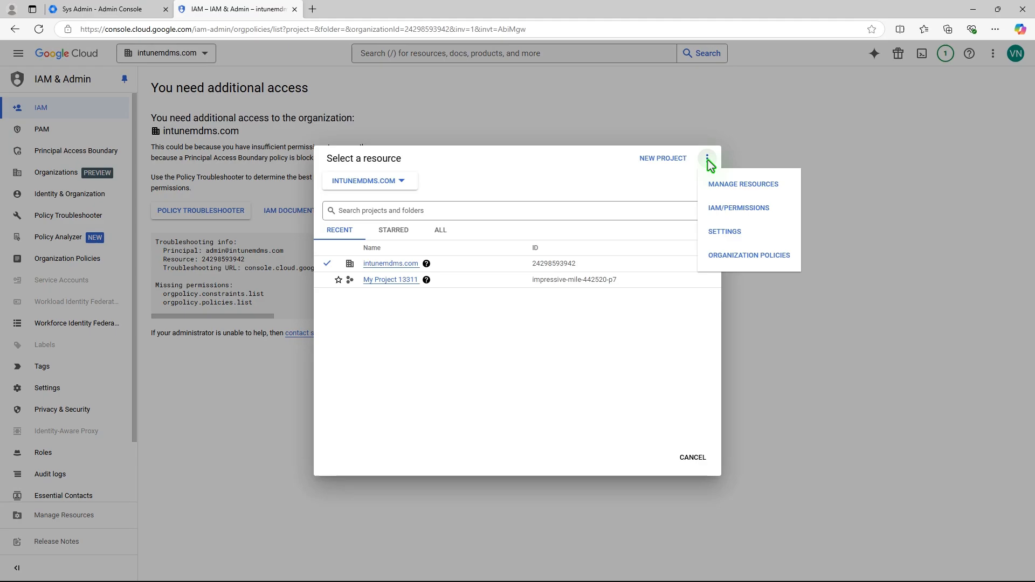
pyautogui.moveTo(776, 215)
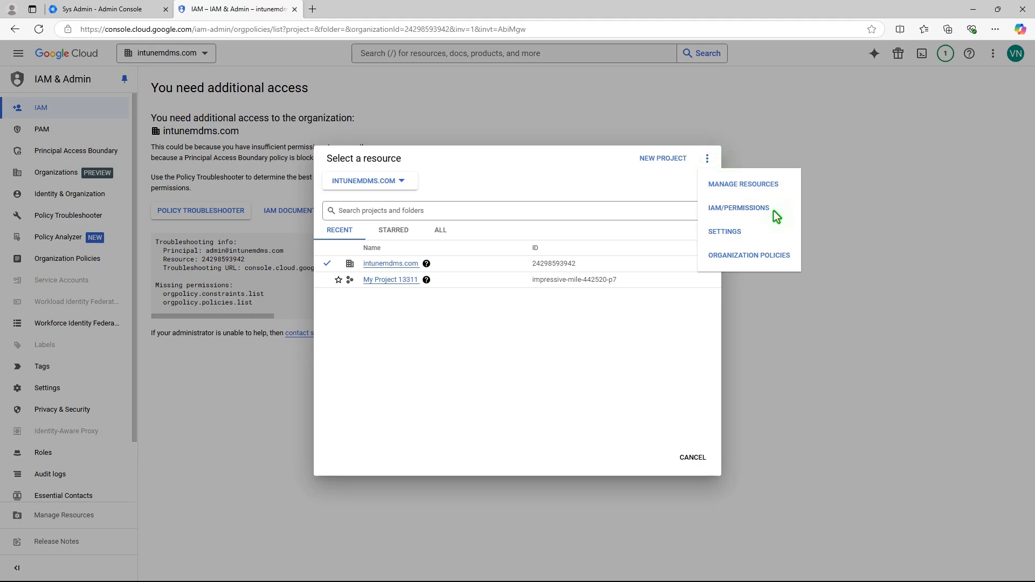
pyautogui.click(739, 208)
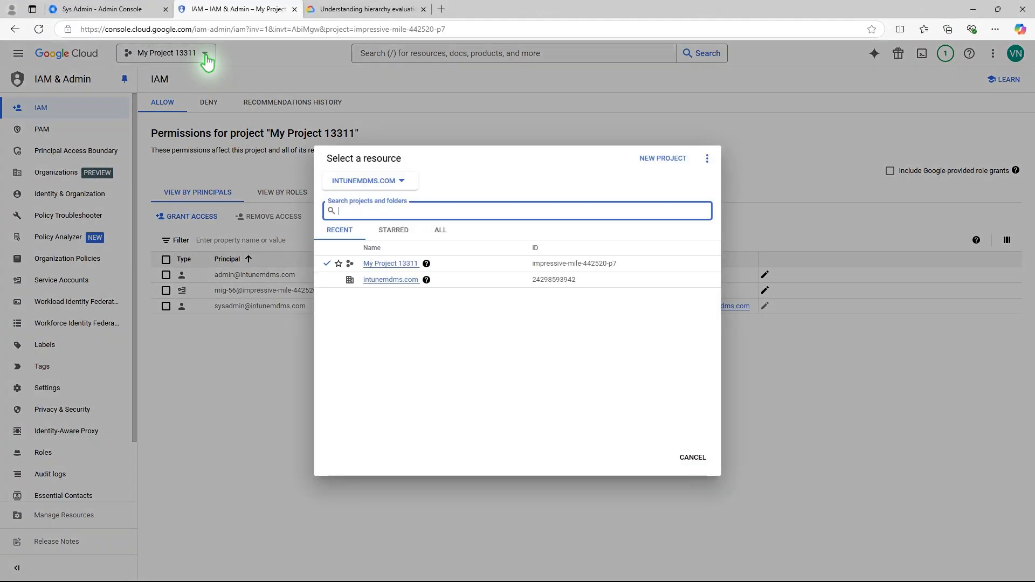
pyautogui.moveTo(459, 249)
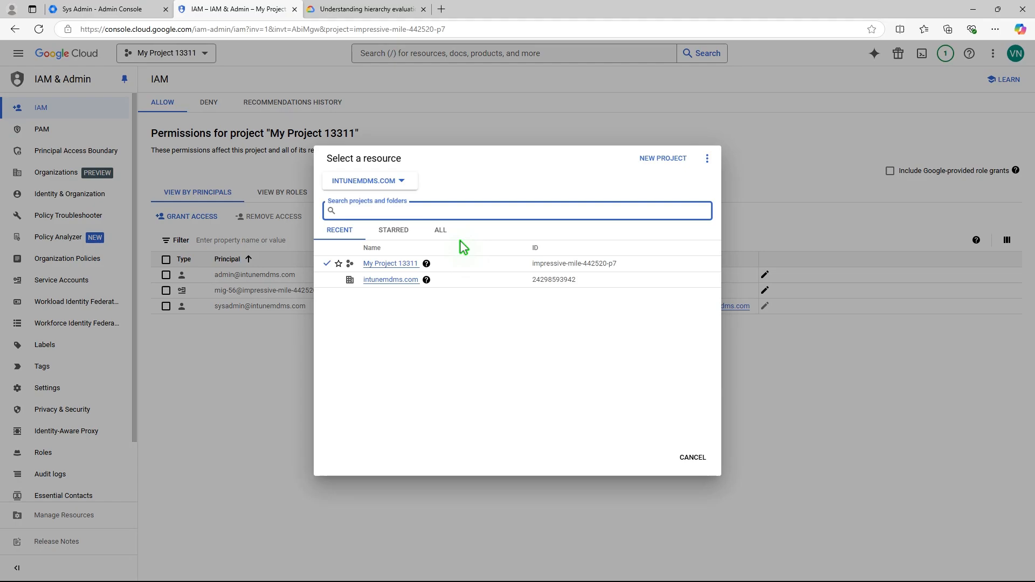
# Switch to the intunemdms.com organization from the ALL resource hierarchy.
pyautogui.click(440, 230)
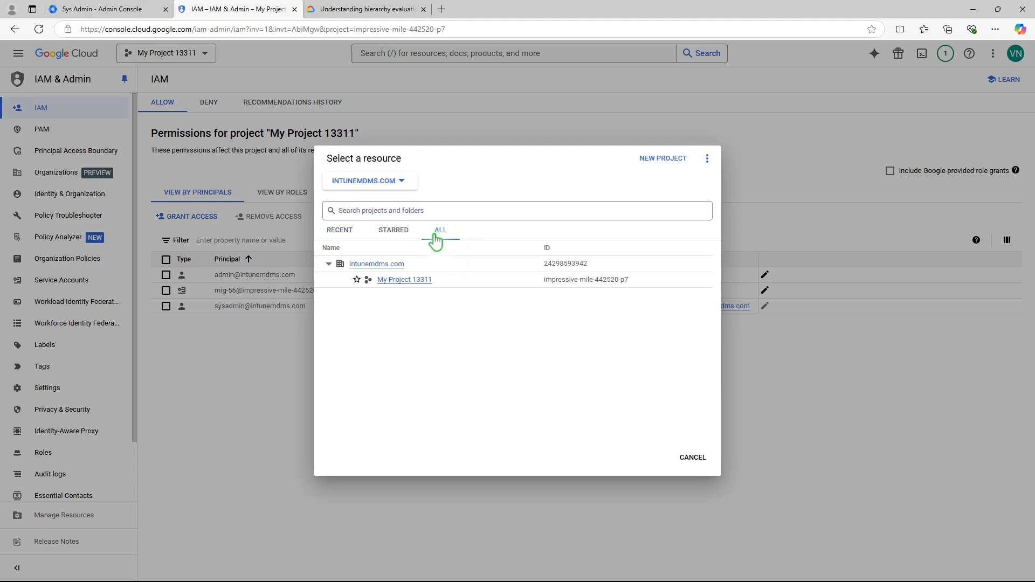
pyautogui.click(377, 263)
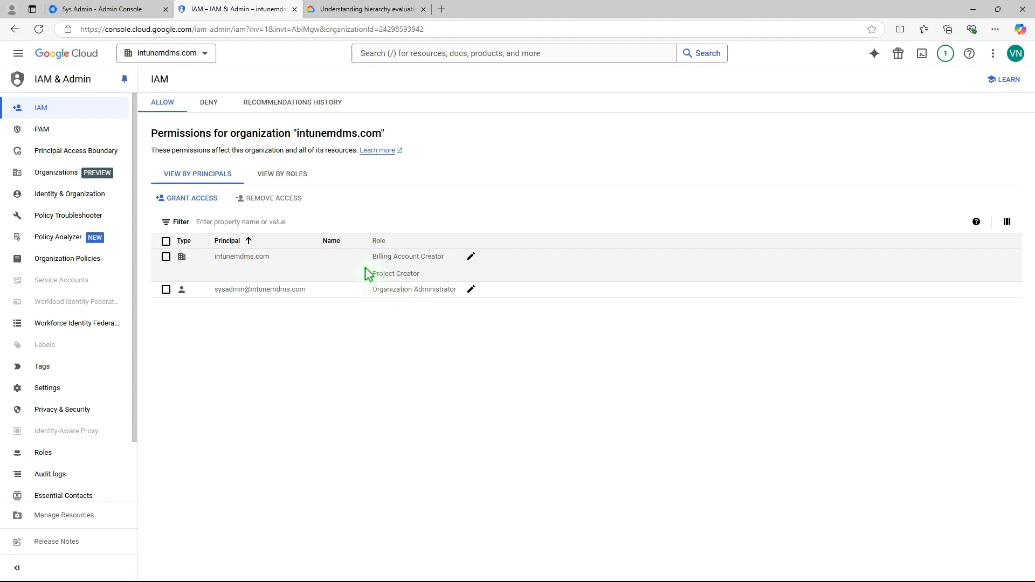
pyautogui.click(18, 53)
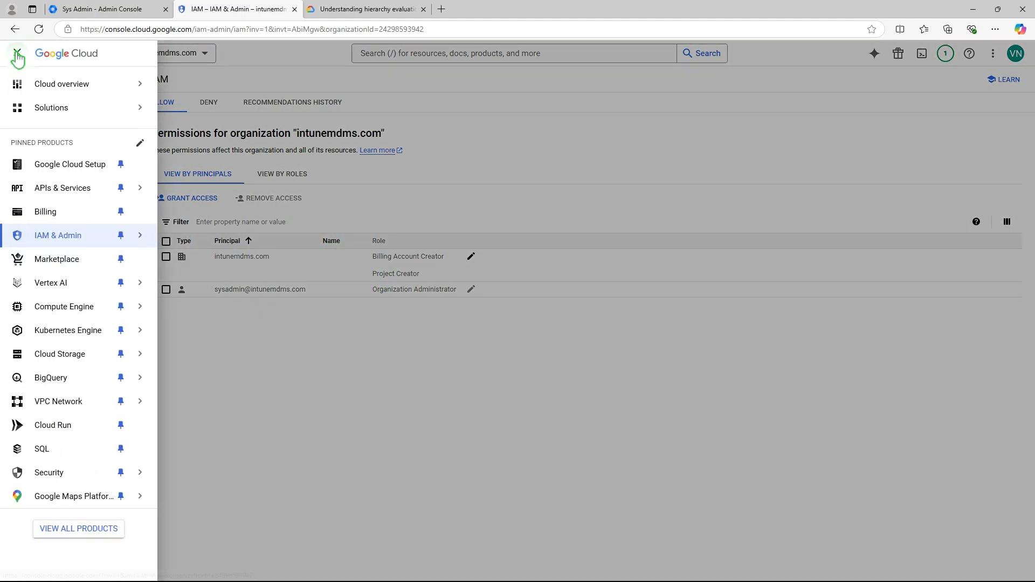
pyautogui.click(58, 235)
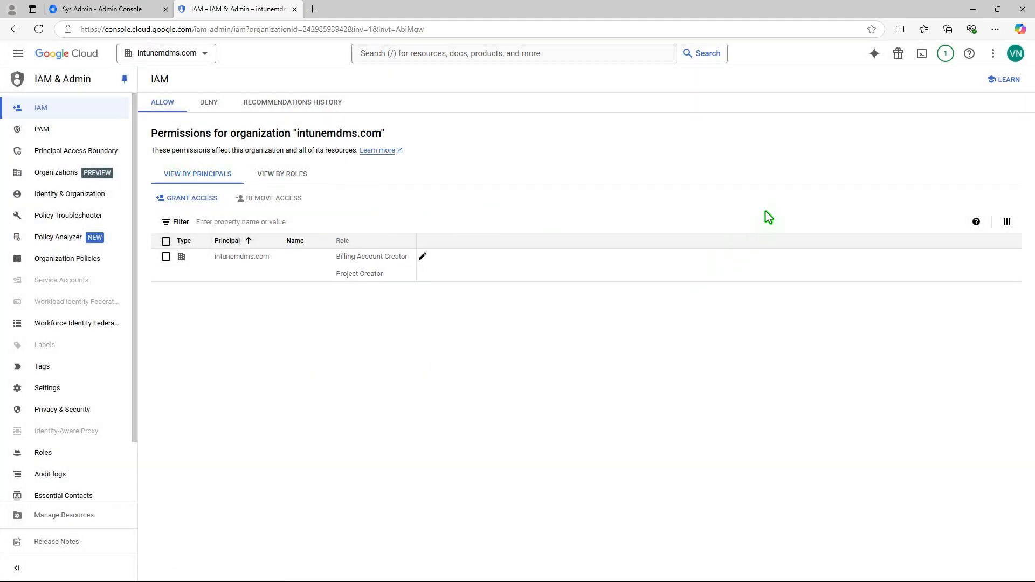
pyautogui.moveTo(761, 218)
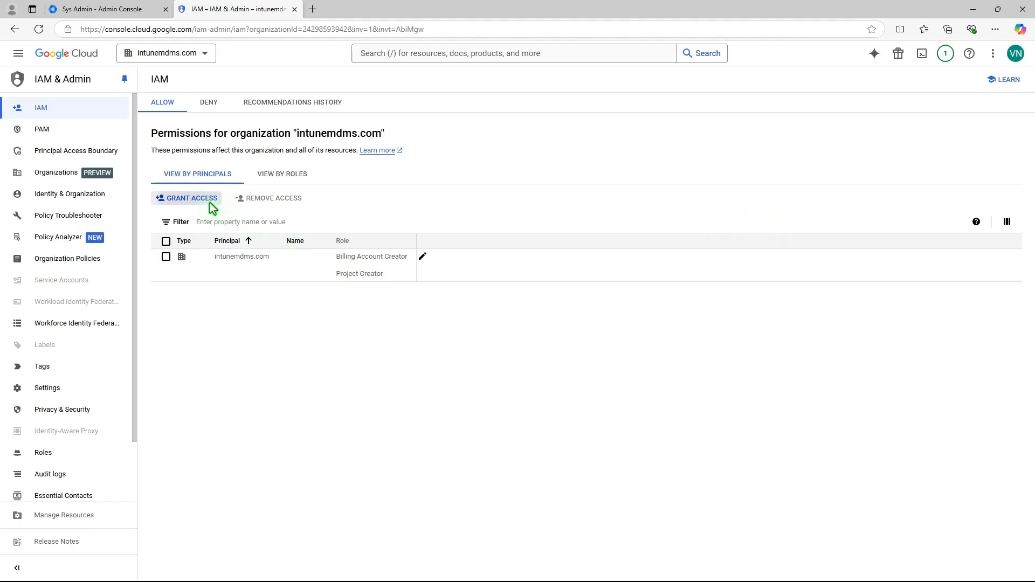
# Start granting access on the organization with the admin account as the new principal.
pyautogui.click(185, 199)
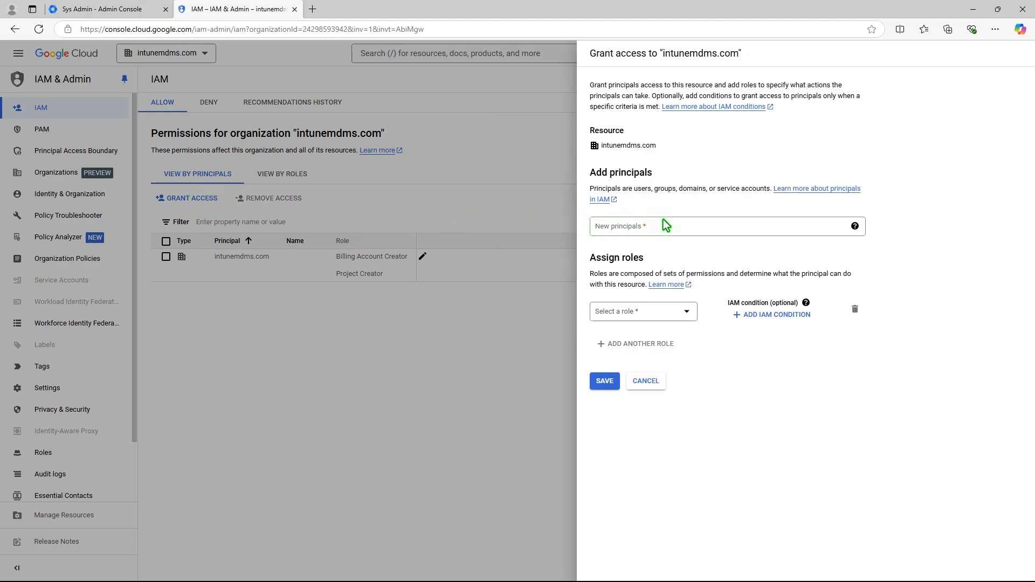
pyautogui.click(714, 227)
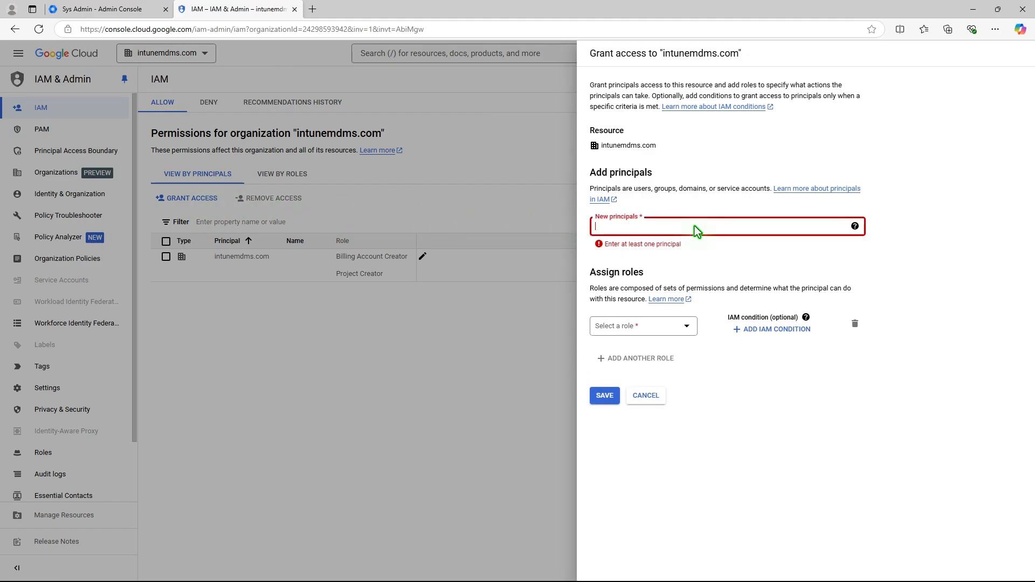
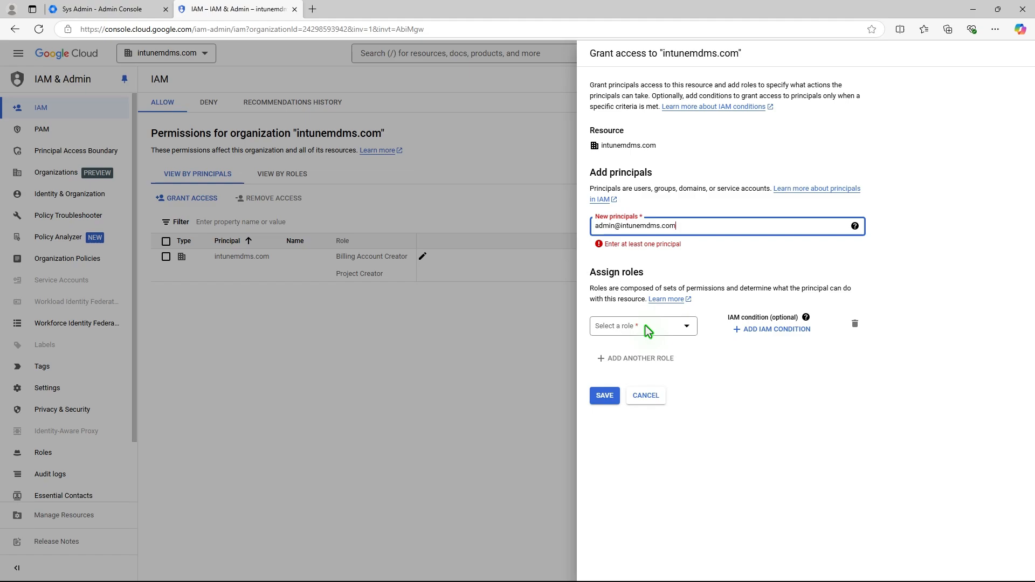
# Assign the Organization Policy Administrator role, filtering roles for 'policy adminis'.
pyautogui.click(643, 326)
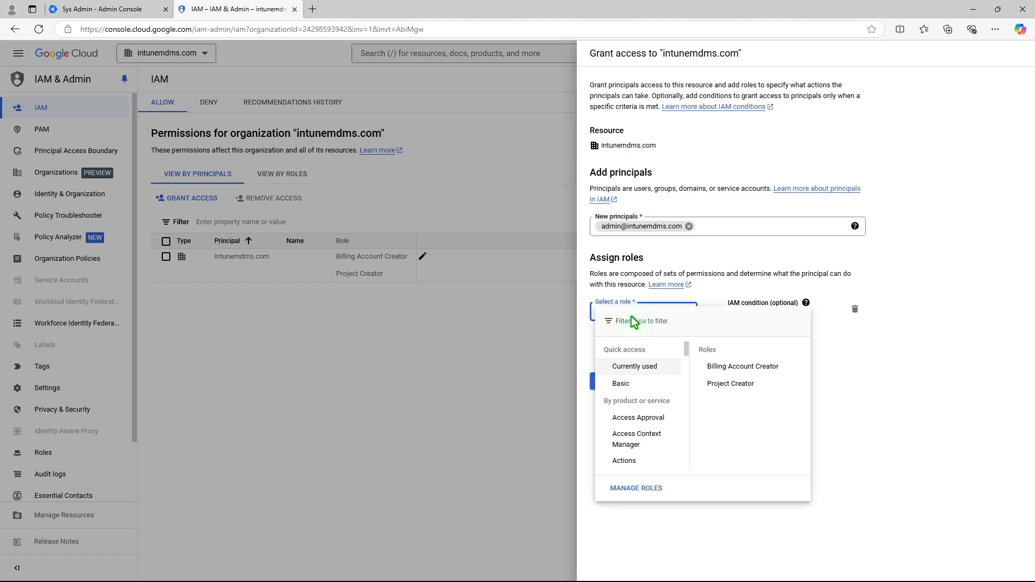
pyautogui.write('p')
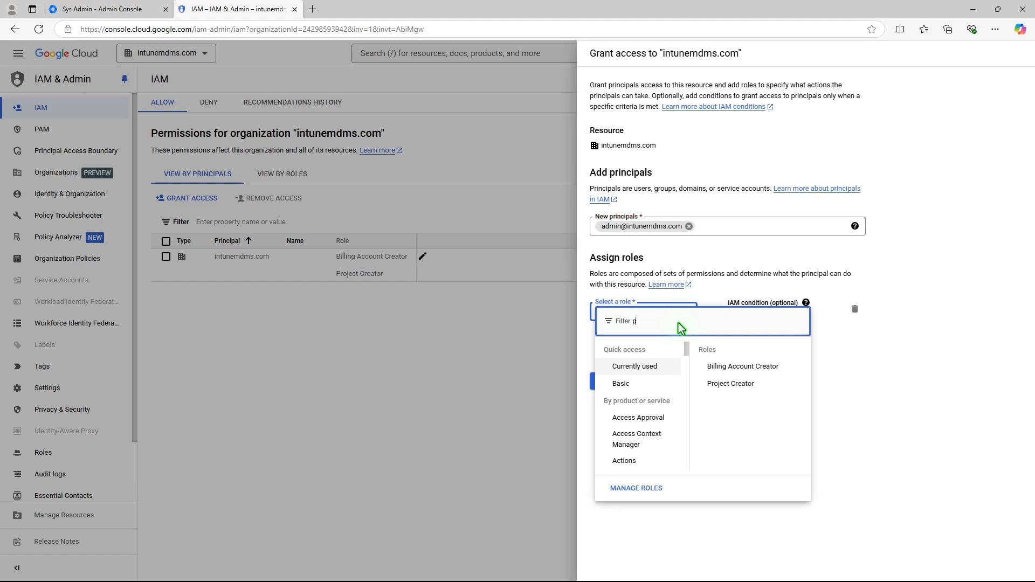
pyautogui.write('olicy administrator')
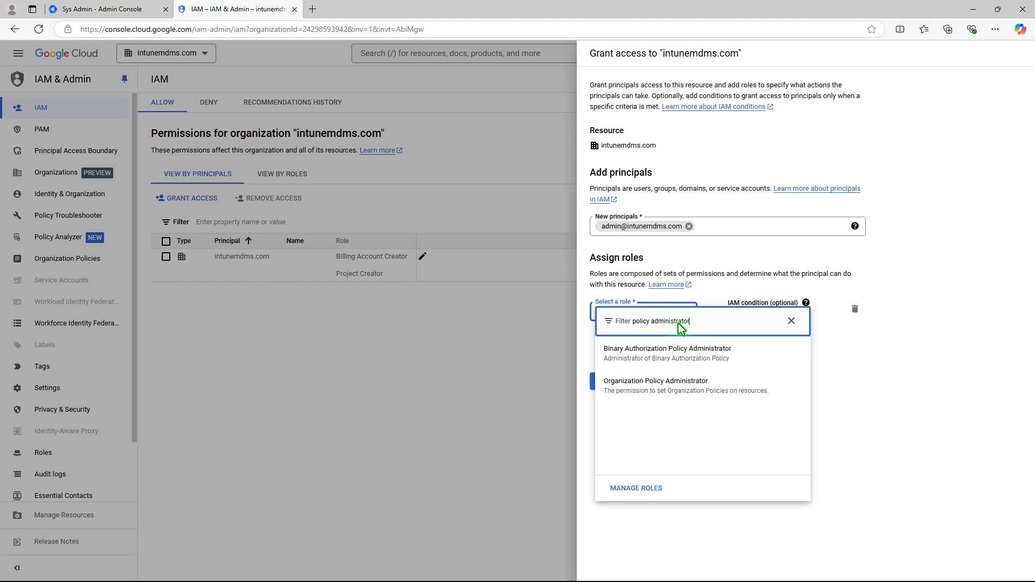
pyautogui.moveTo(693, 392)
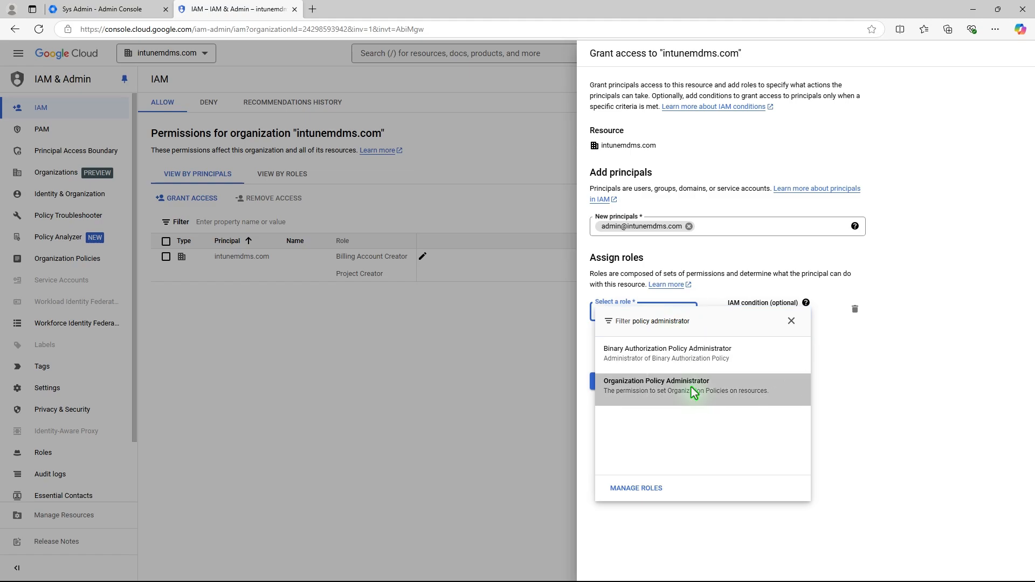
pyautogui.click(655, 385)
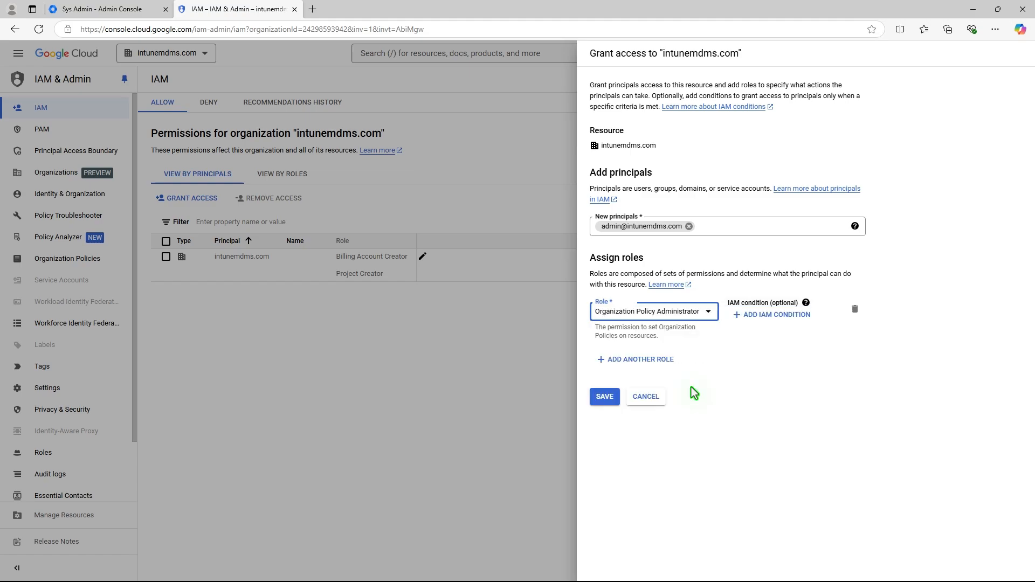
pyautogui.moveTo(613, 407)
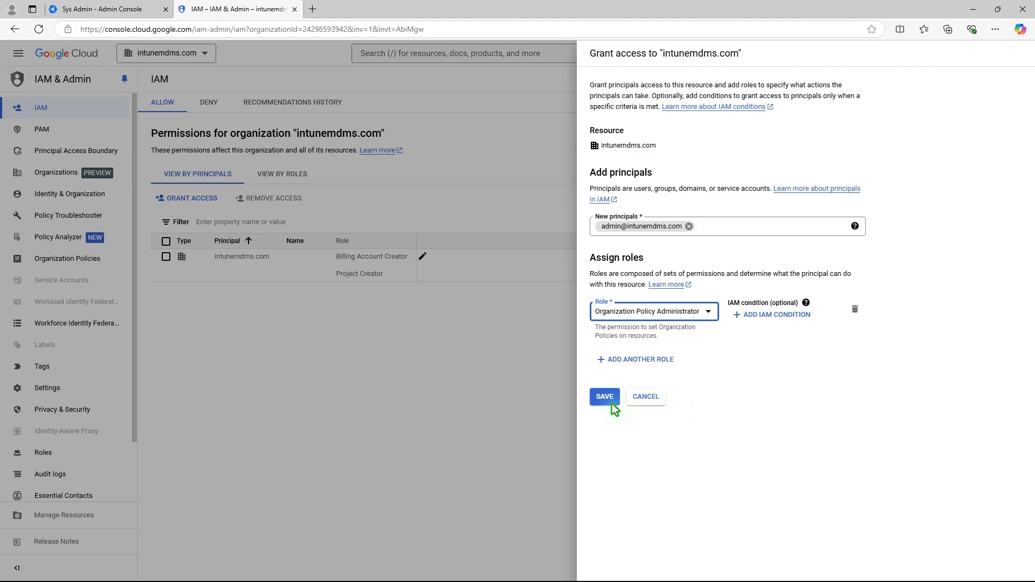
# Save the role grant and show the organization's Organization Policies list.
pyautogui.click(604, 396)
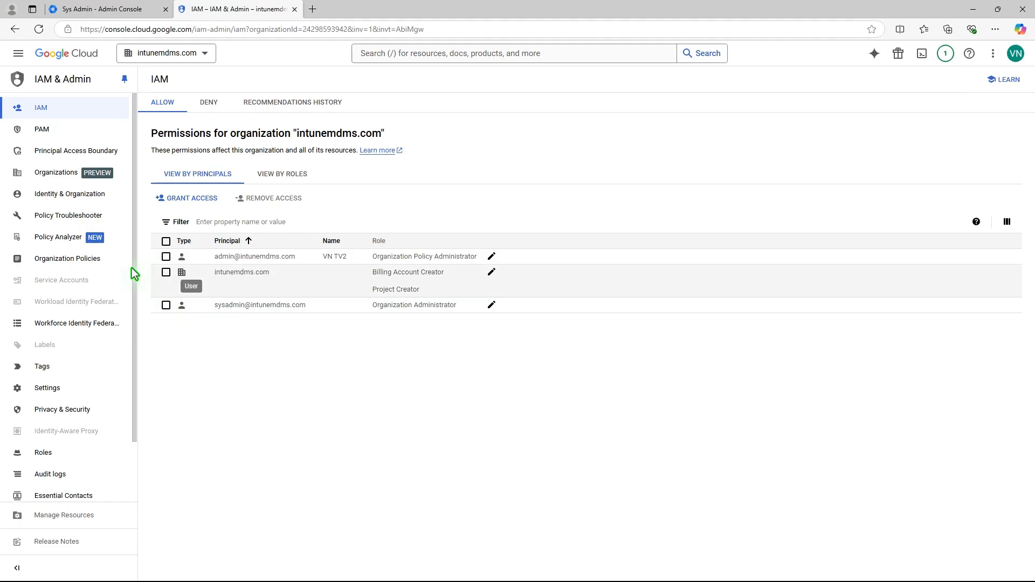
pyautogui.click(67, 258)
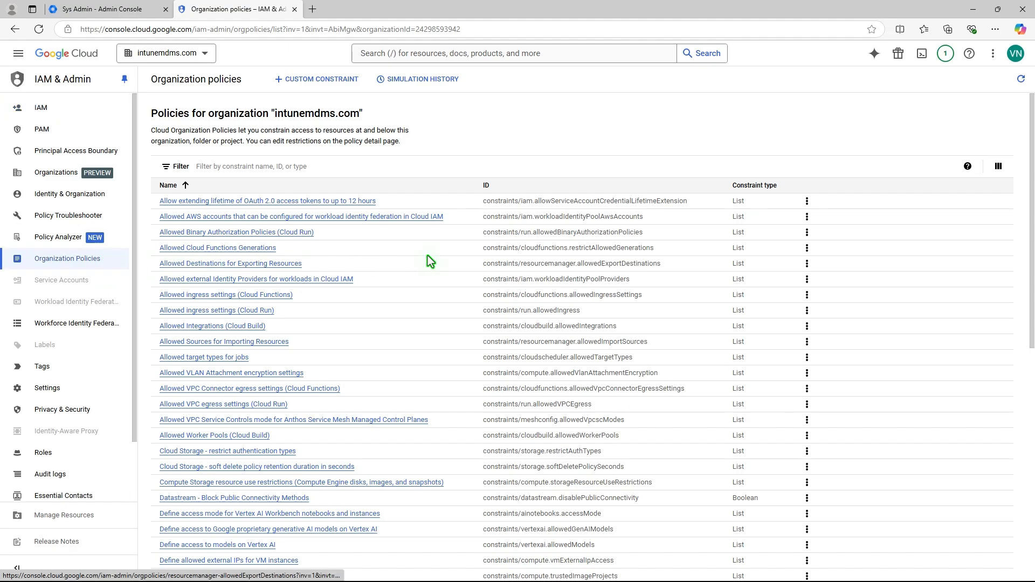
# Edit the OAuth 2.0 access token lifetime policy from its row actions.
pyautogui.click(807, 200)
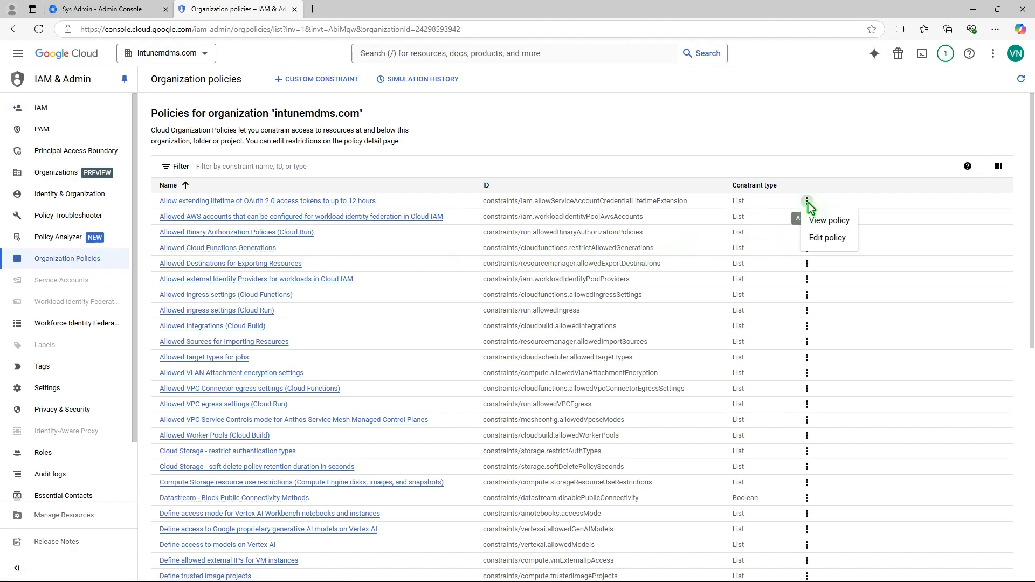
pyautogui.moveTo(834, 239)
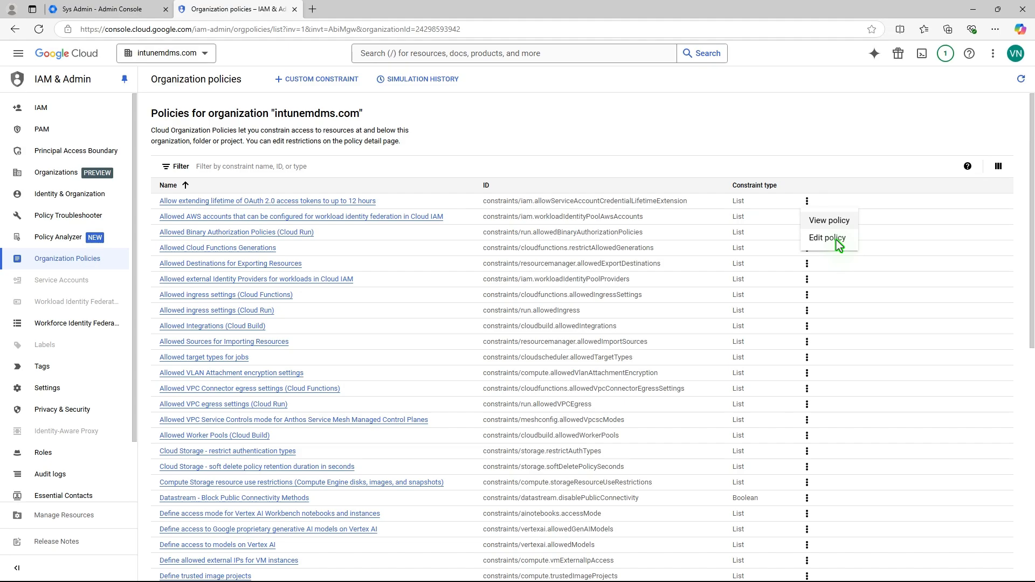
pyautogui.click(827, 237)
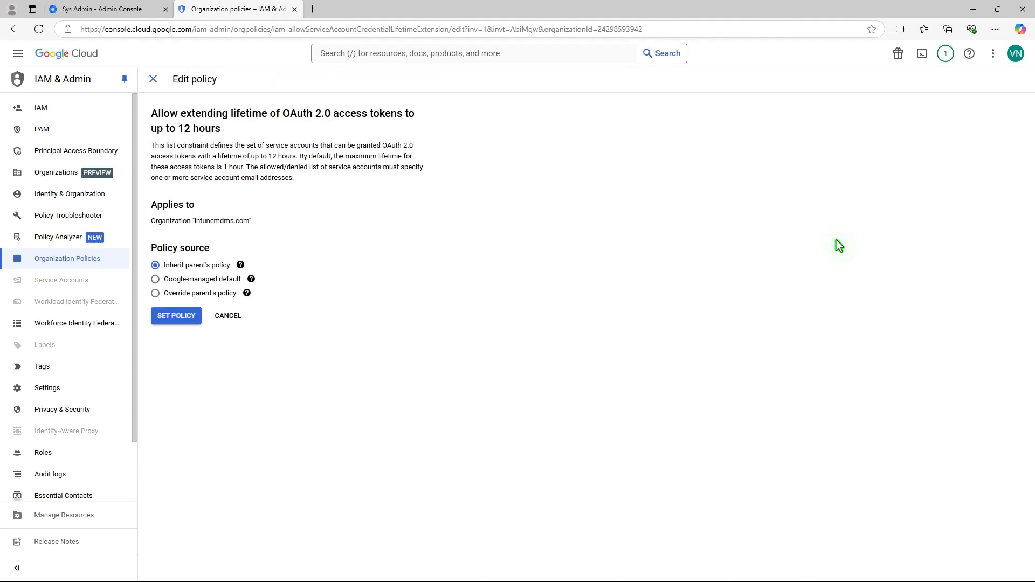